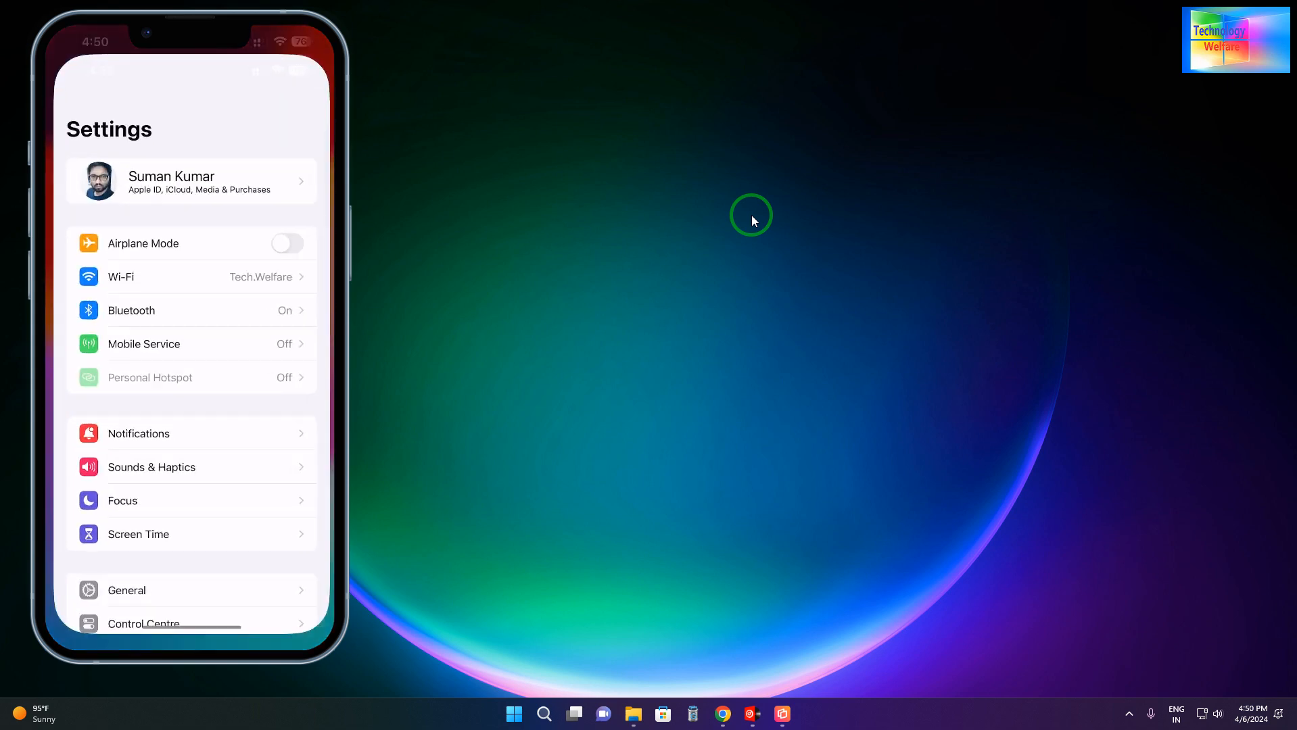
- In Settings, view General > About showing iOS 17.5, then open Software Update
scroll(down, 3)
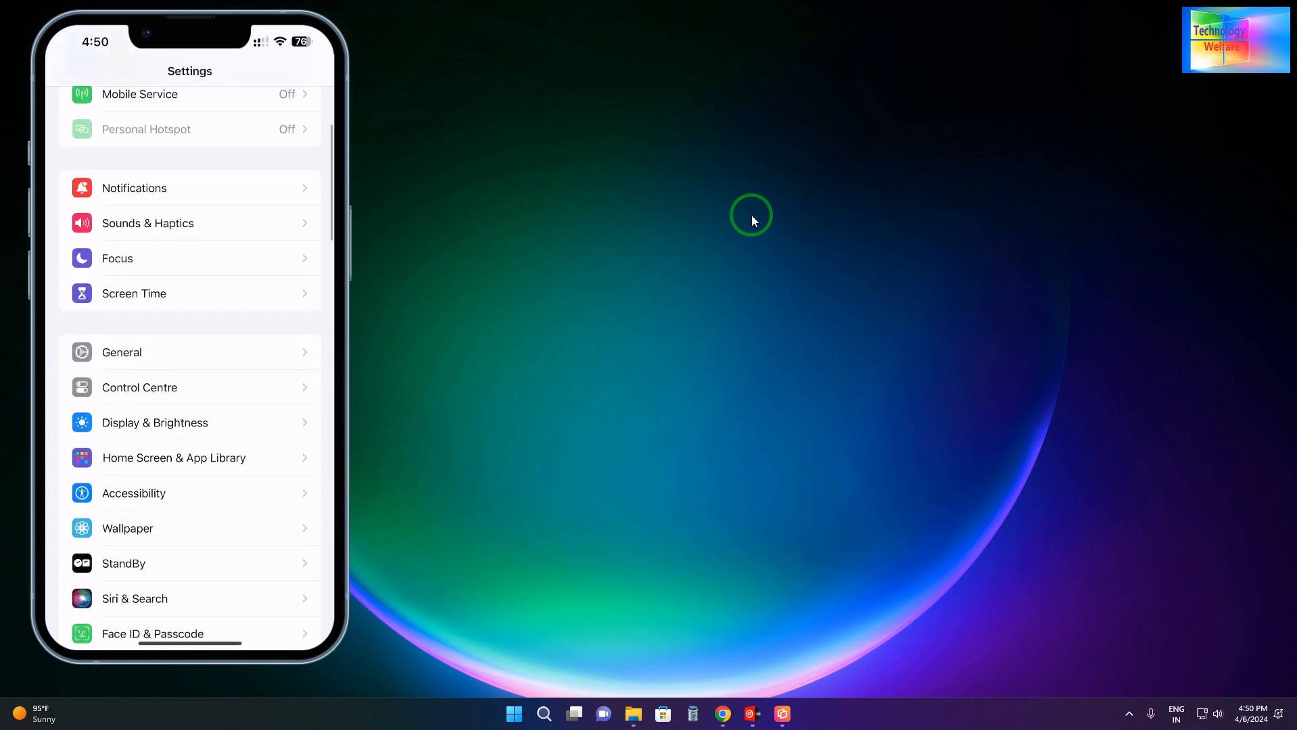
click(121, 351)
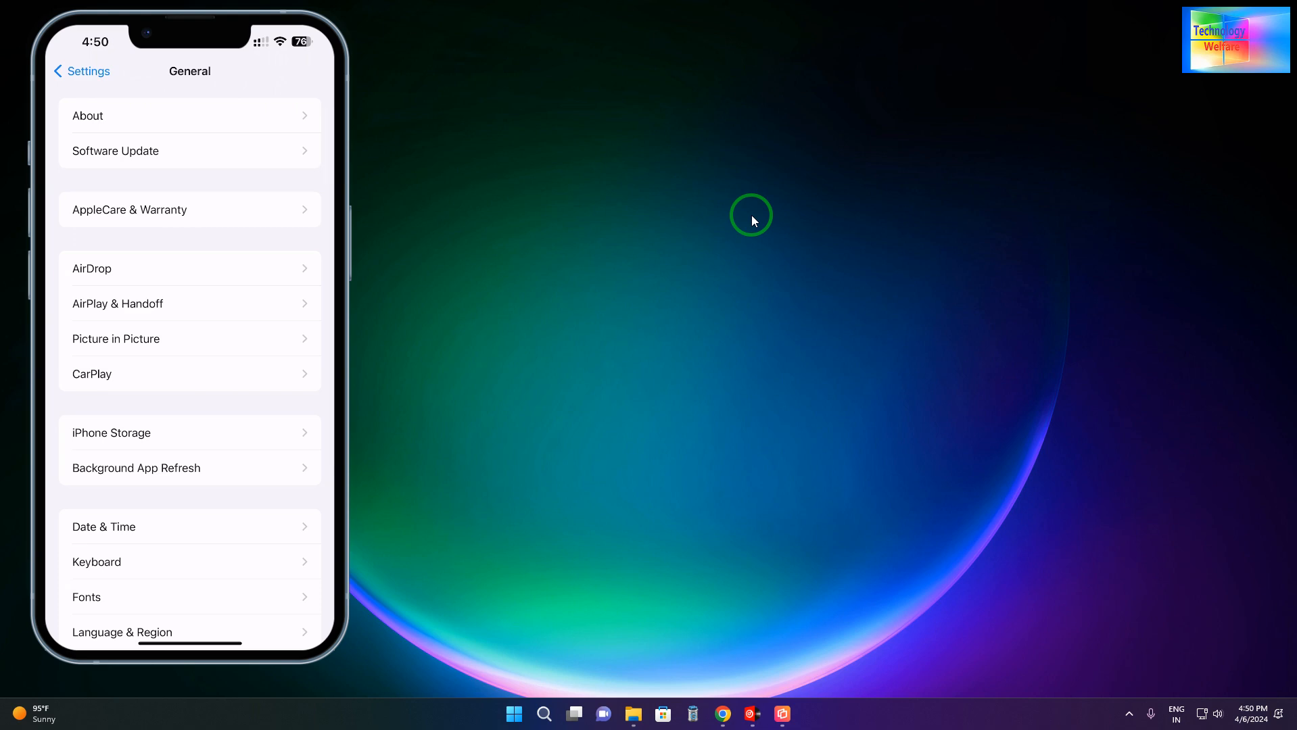
click(190, 115)
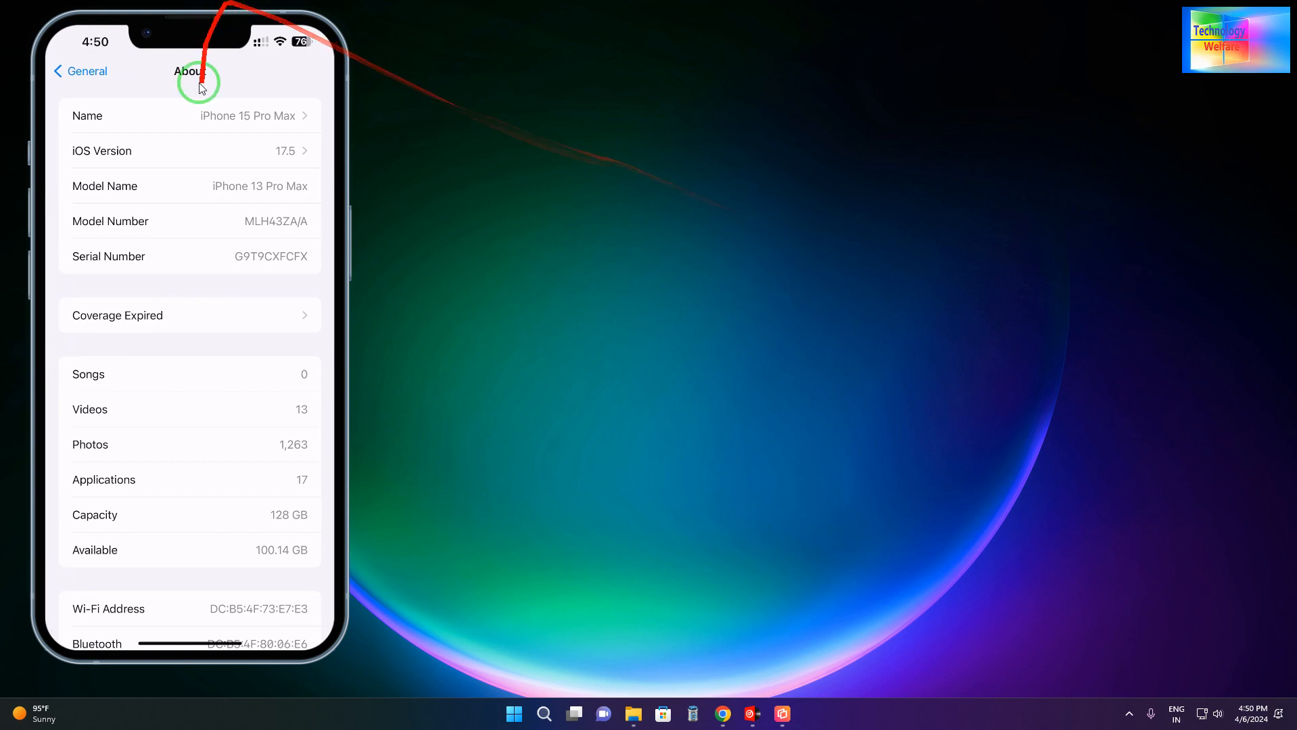
mouse_move(444, 163)
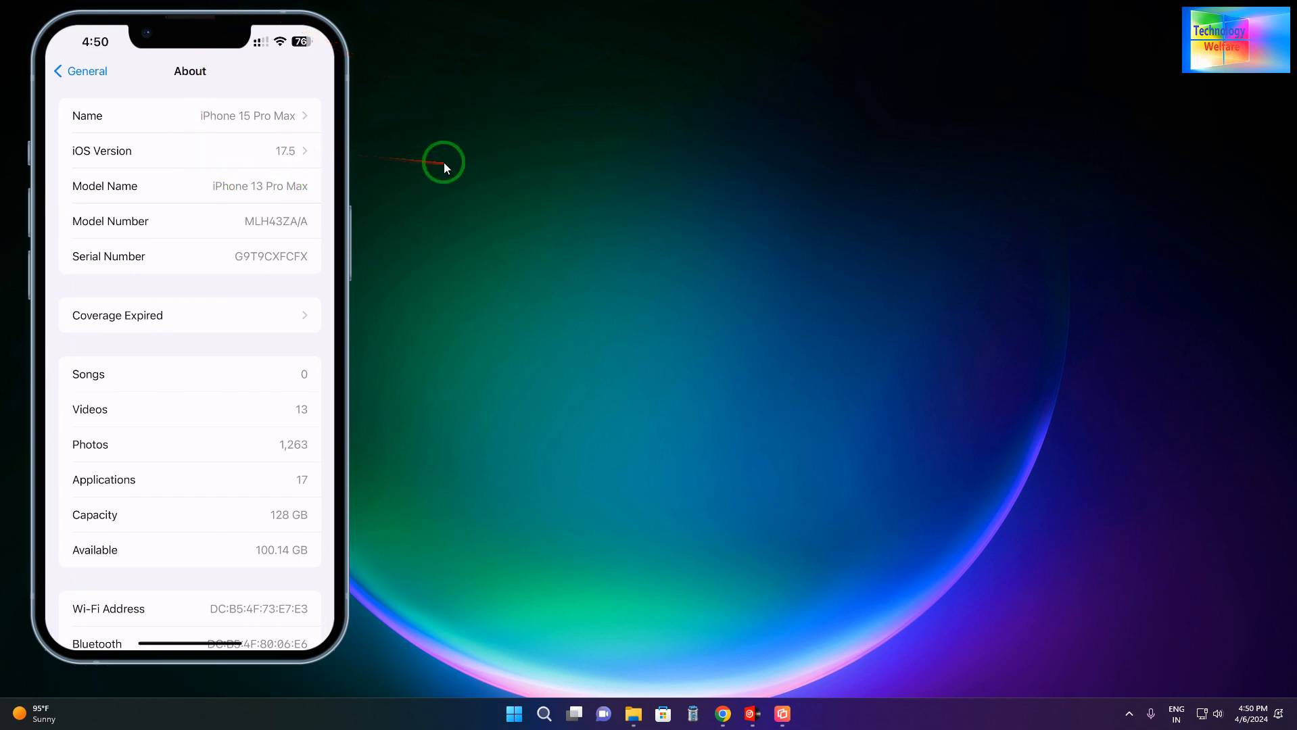
click(79, 71)
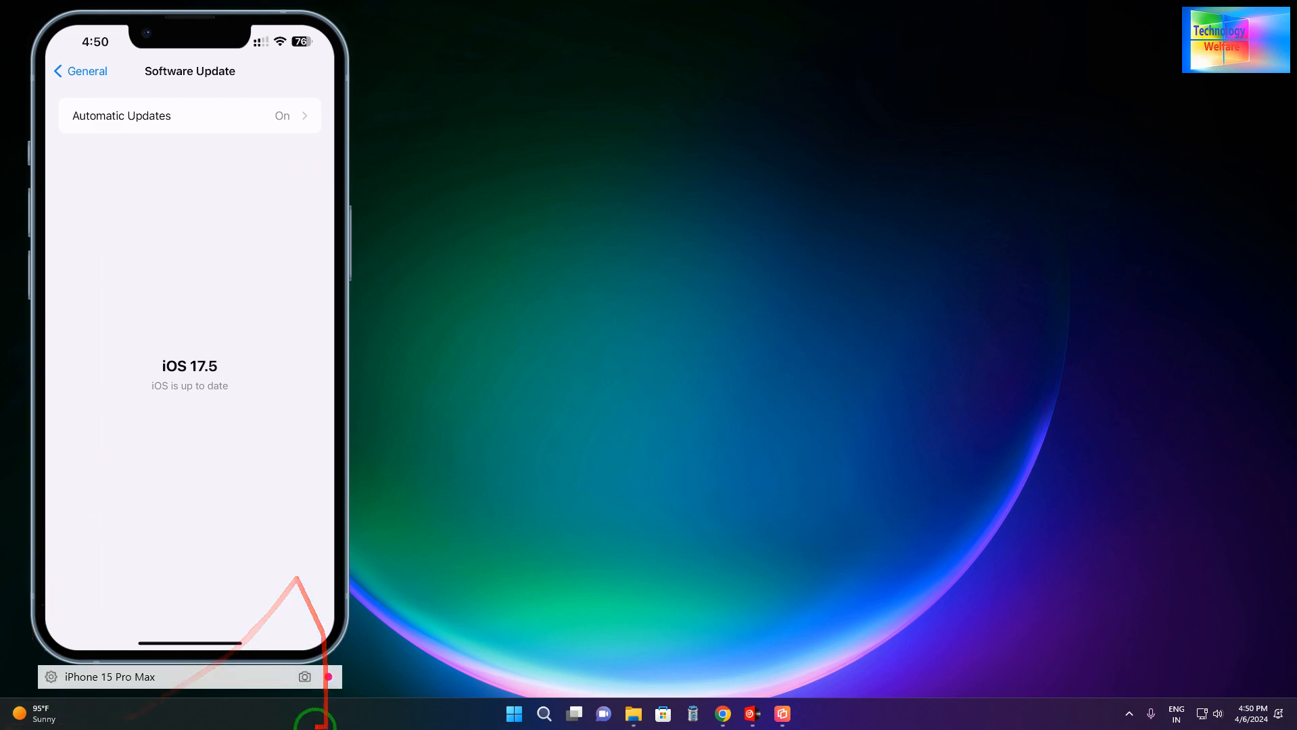
- Launch 3uTools from Windows and wait for the Device is connected reminder
click(513, 714)
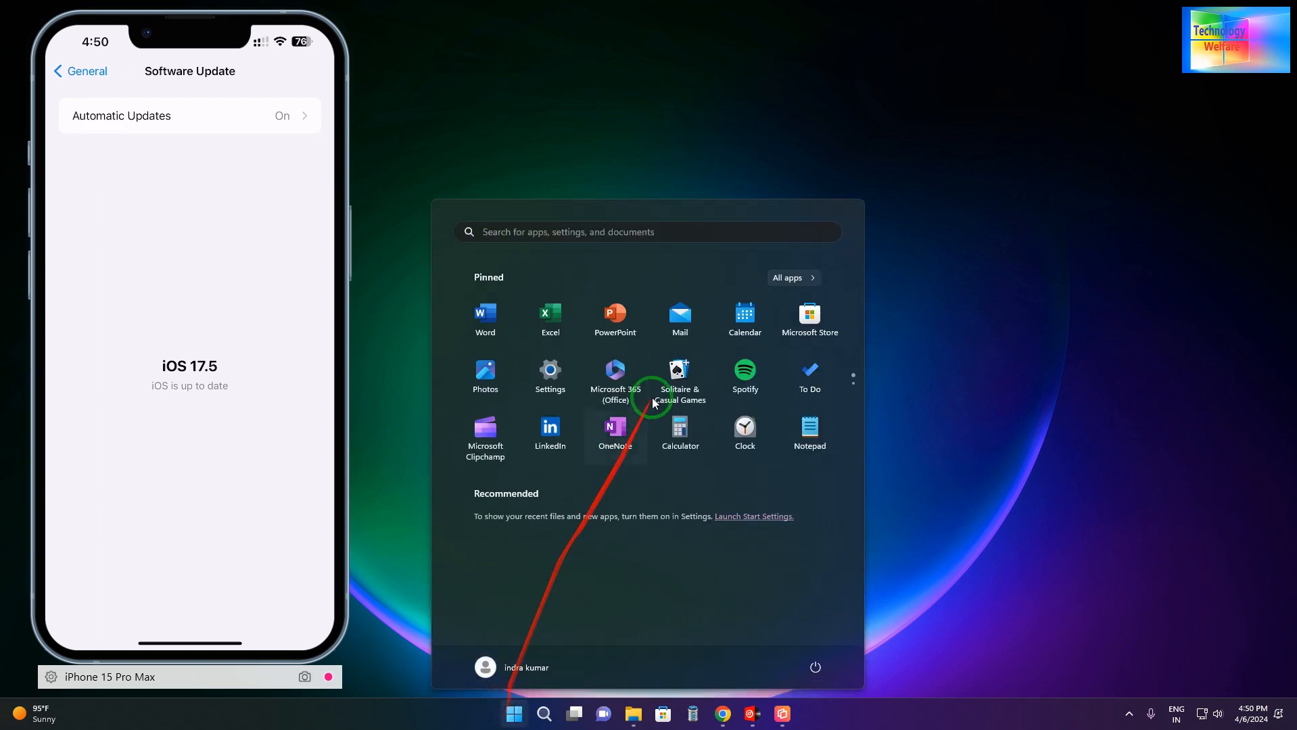
scroll(down, 3)
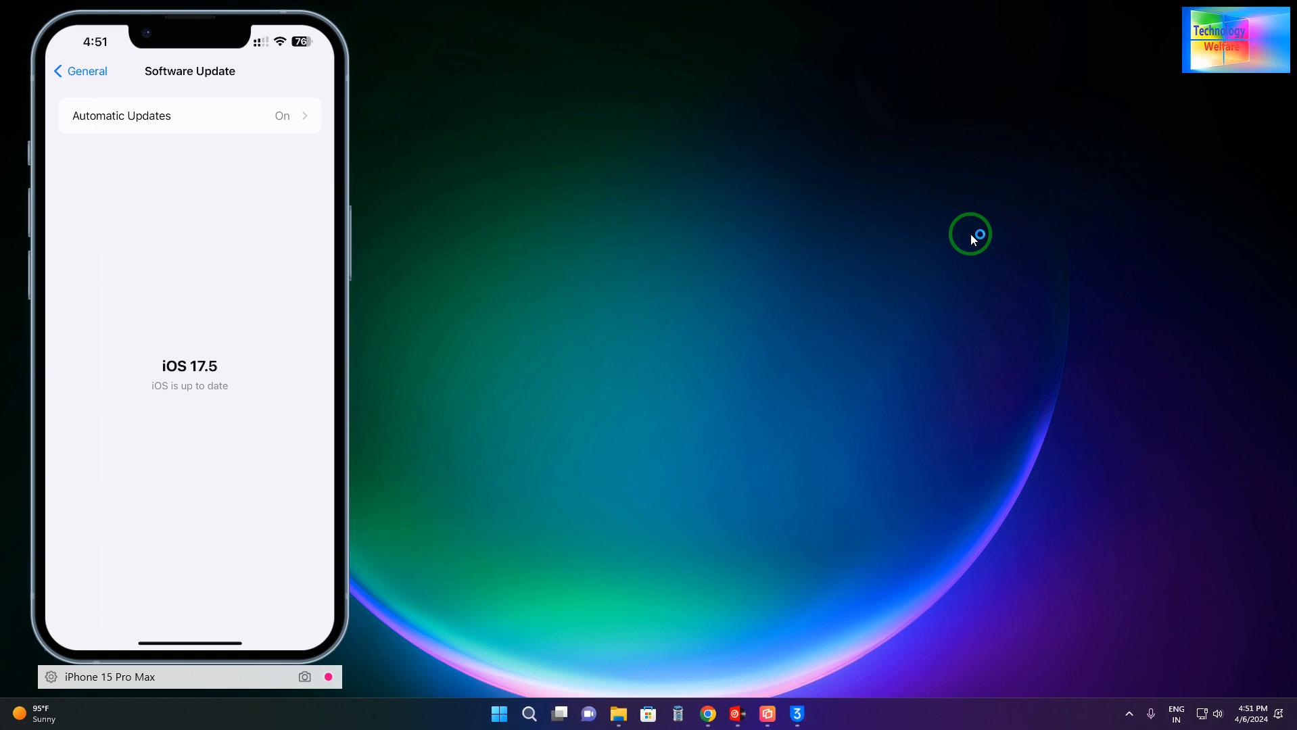
mouse_move(793, 329)
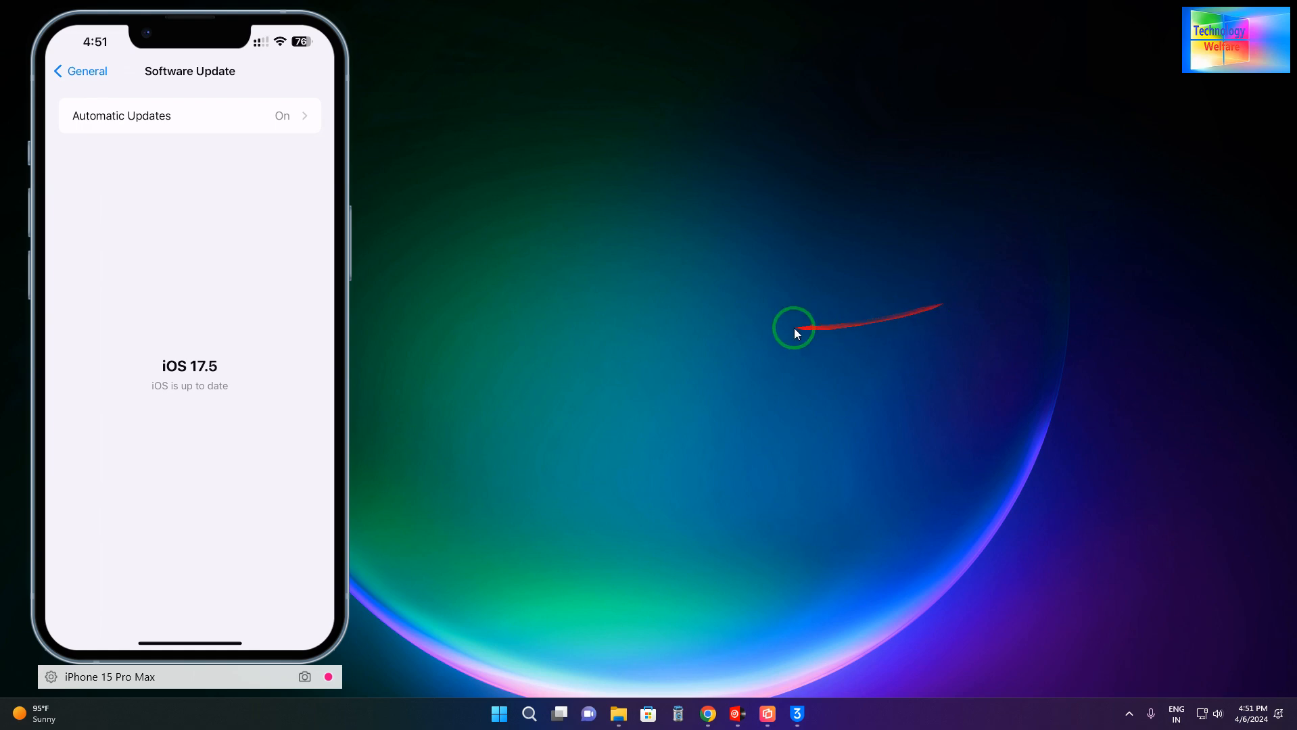
click(797, 712)
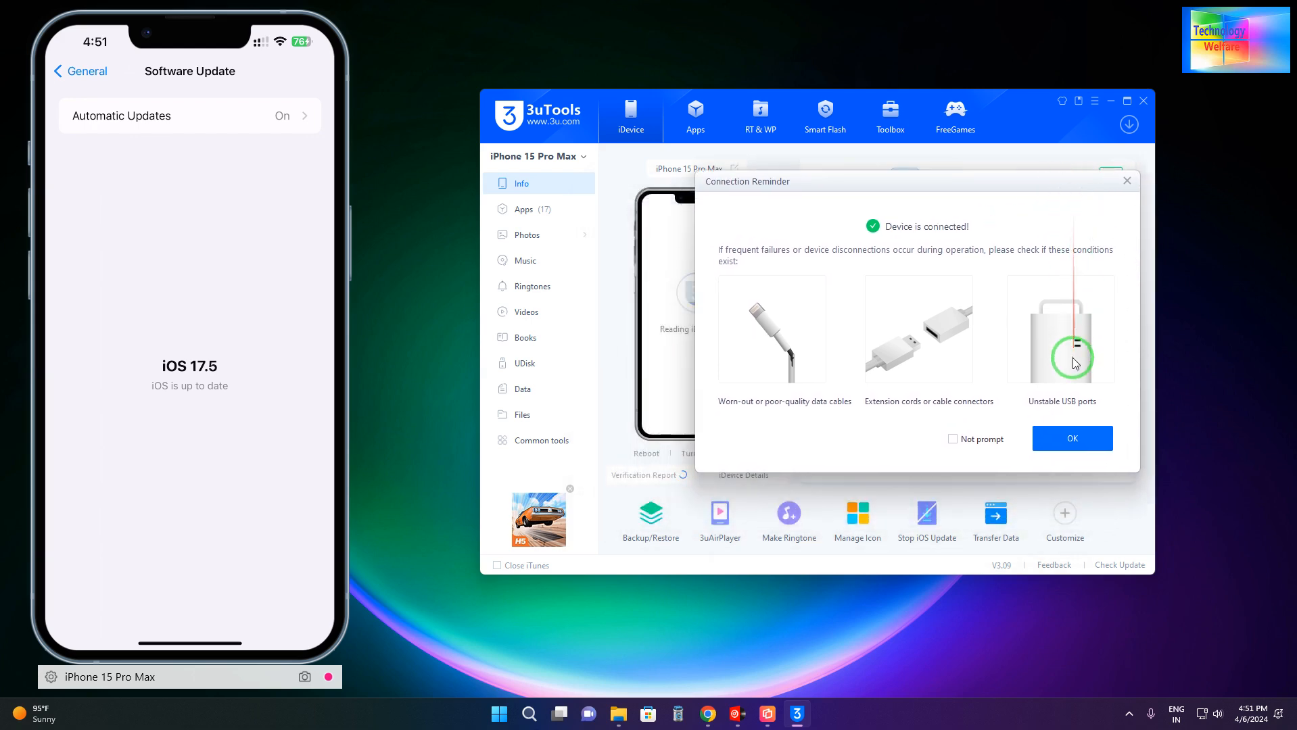
- Dismiss the Connection Reminder to reveal the iDevice Info page with iOS 17.5
click(1071, 438)
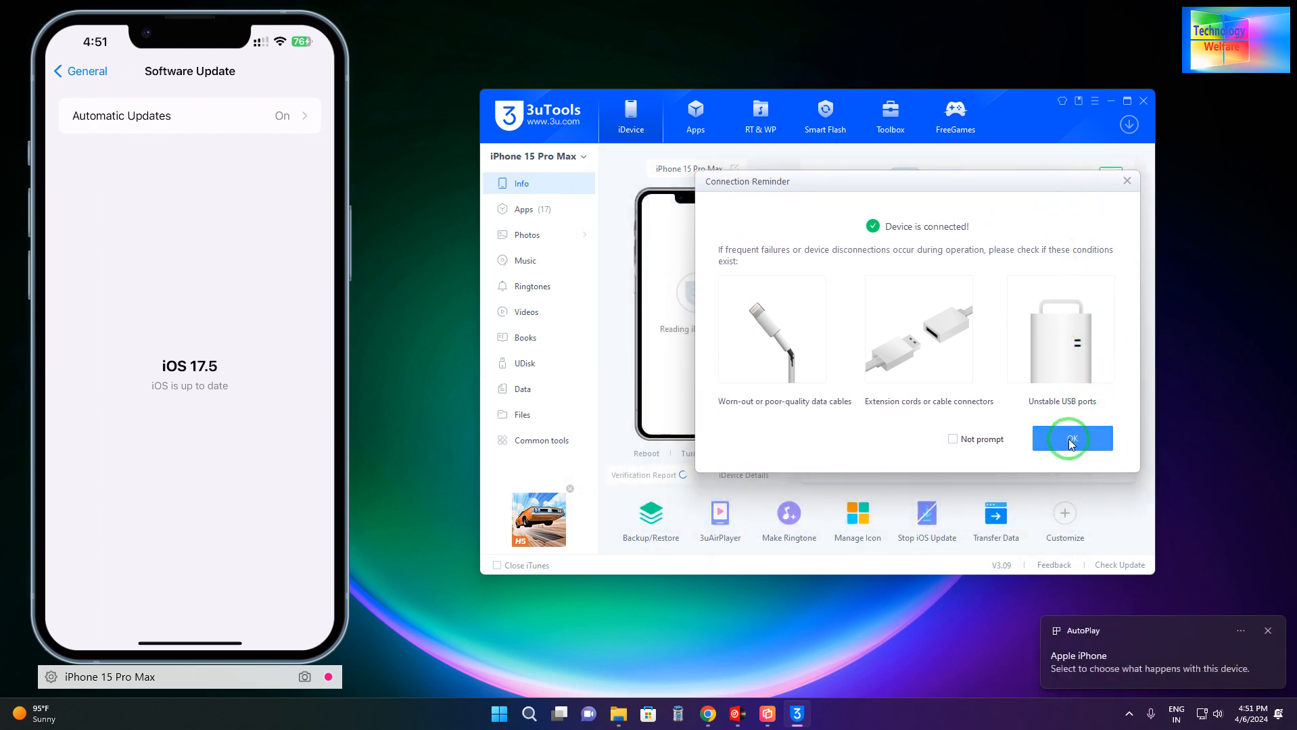
click(1070, 439)
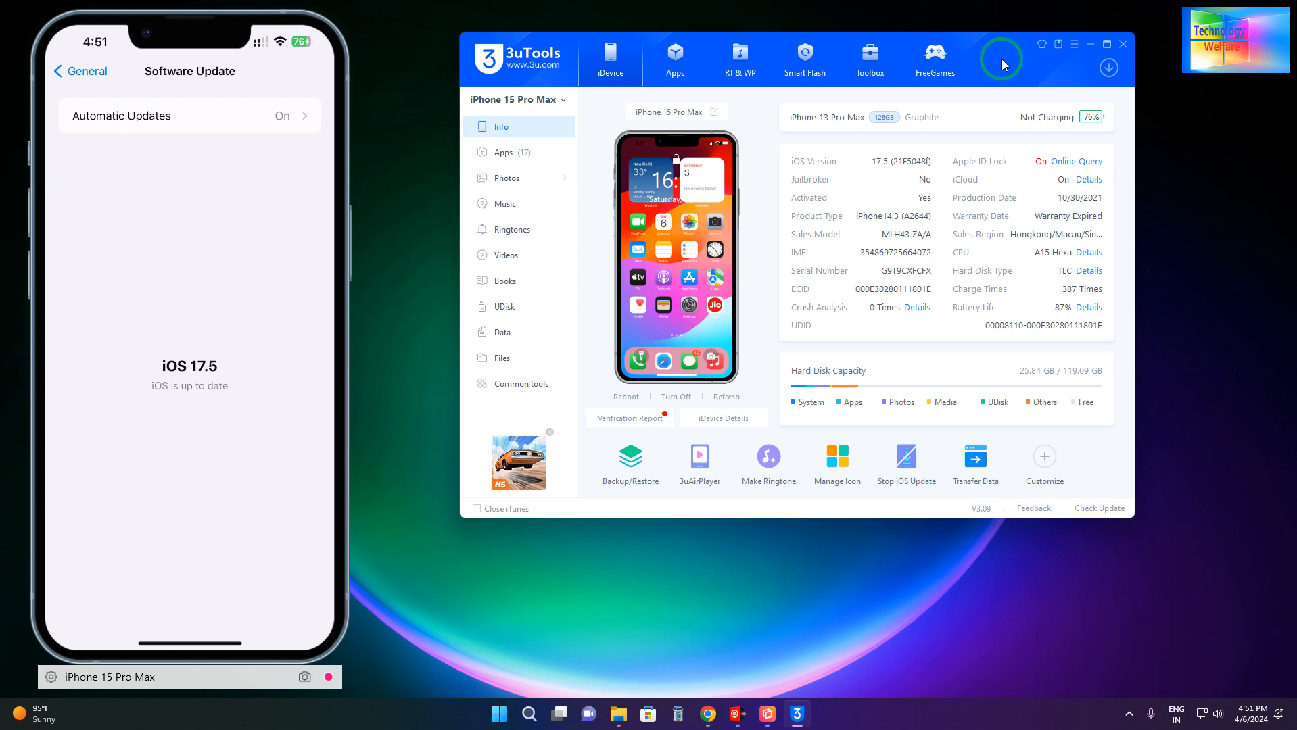
- Open Smart Flash, refresh the firmware list, and return to Easy Flash for 17.3.1
click(804, 55)
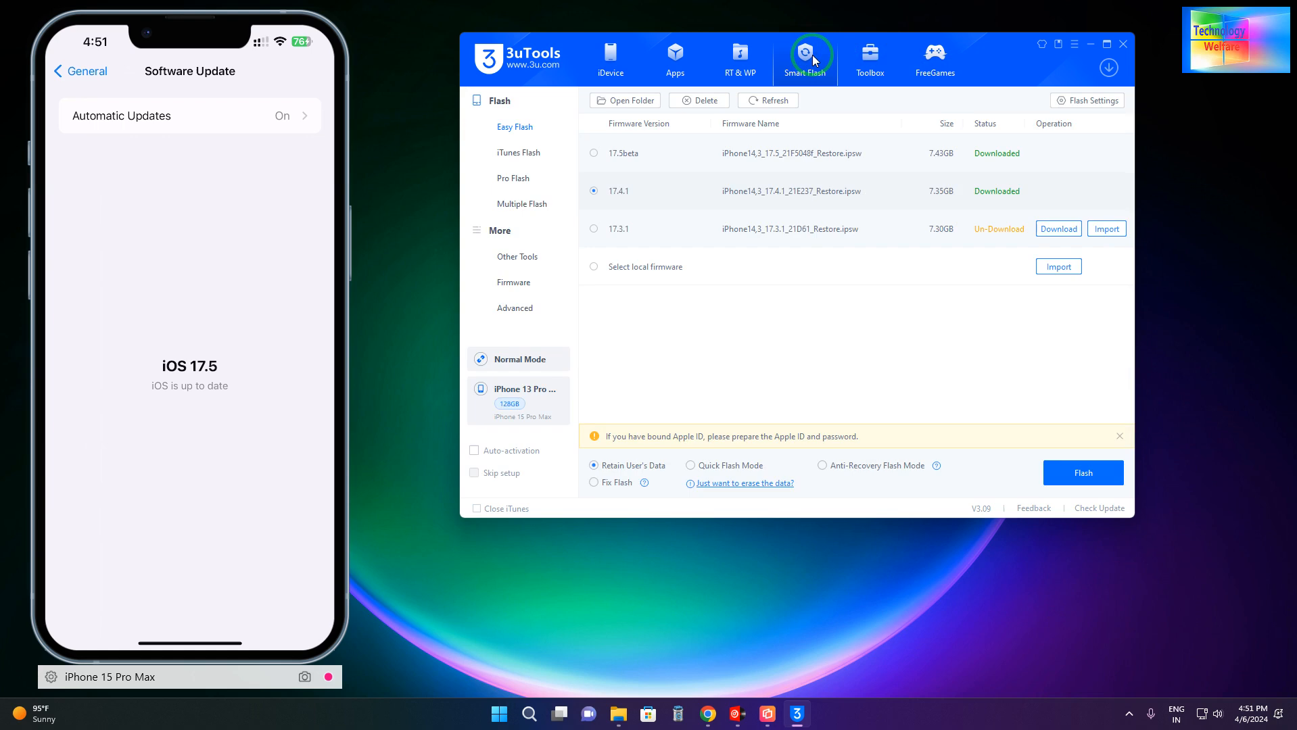
click(766, 100)
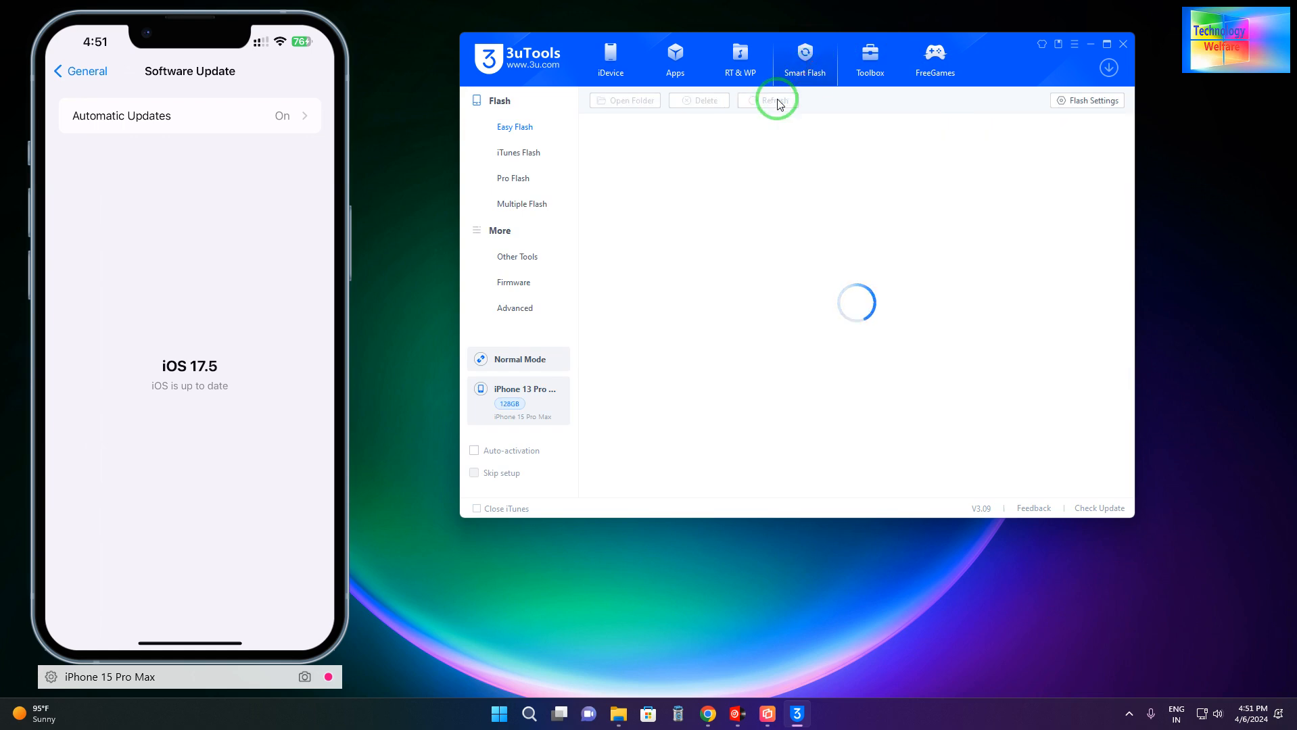
click(772, 100)
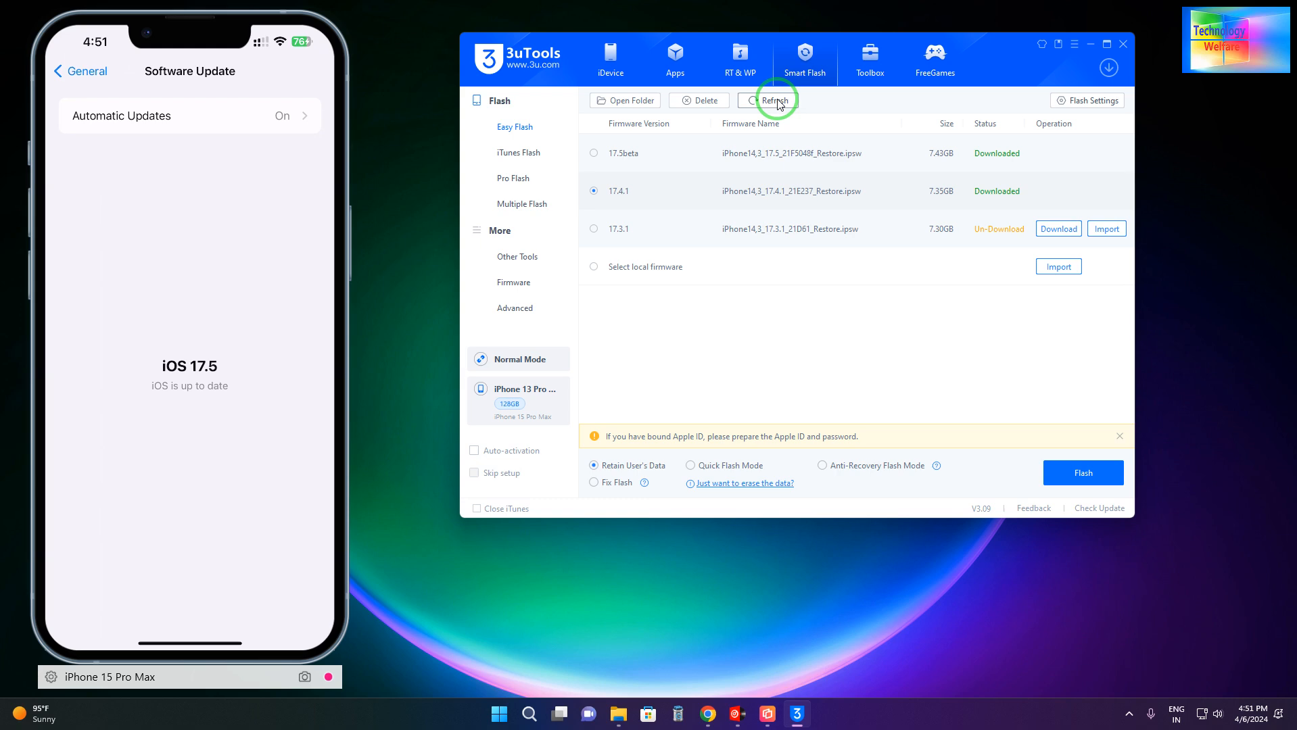
mouse_move(579, 249)
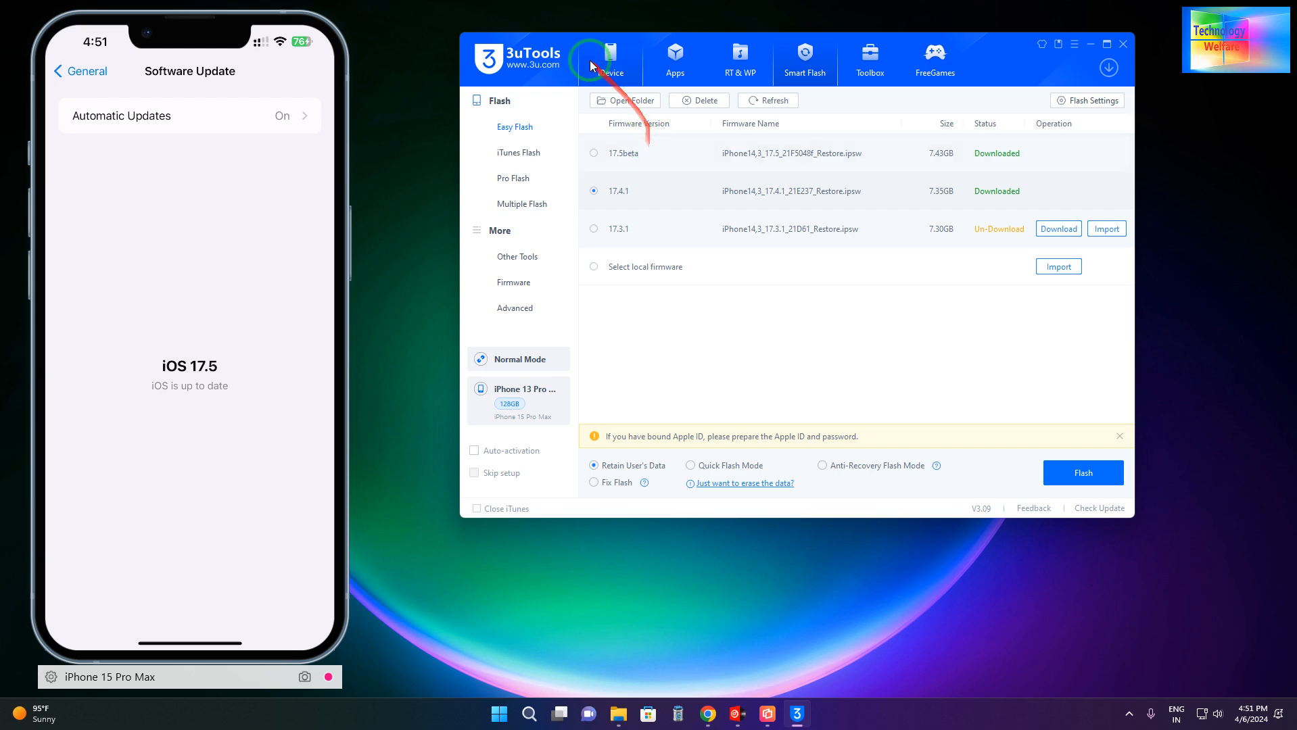
click(611, 59)
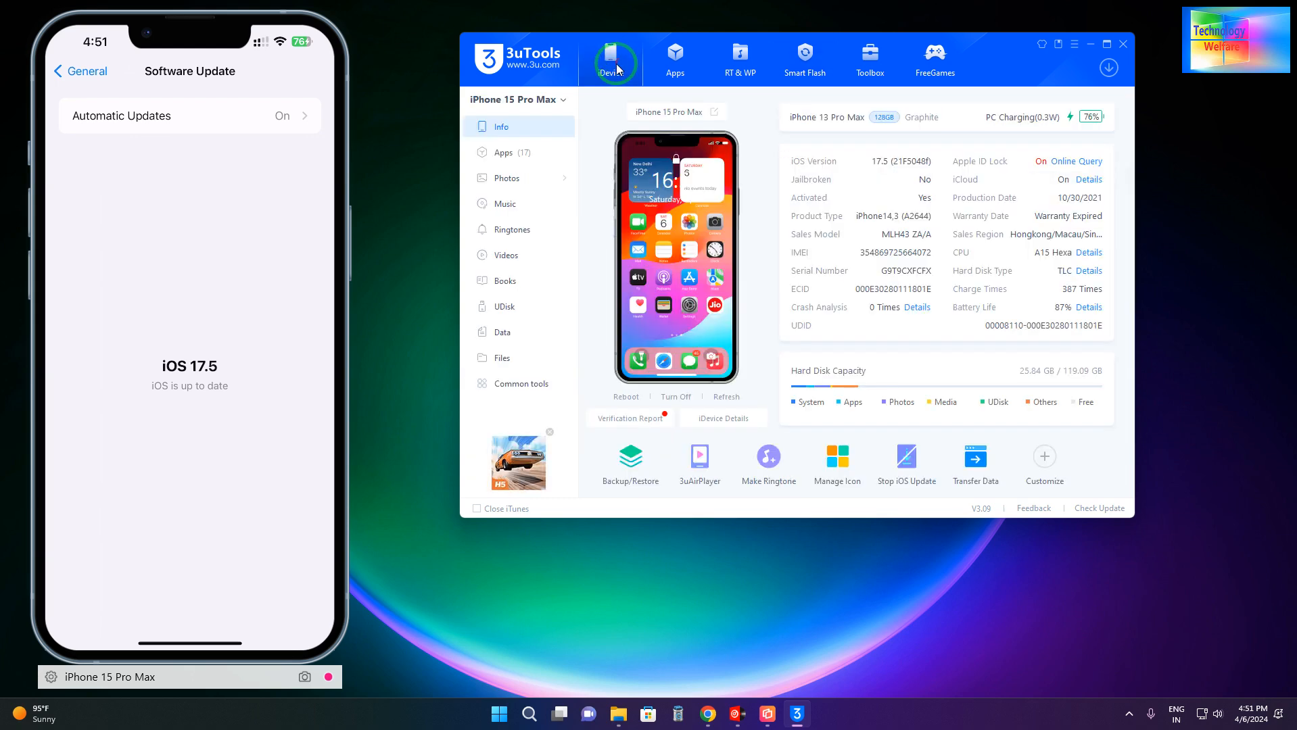
mouse_move(885, 162)
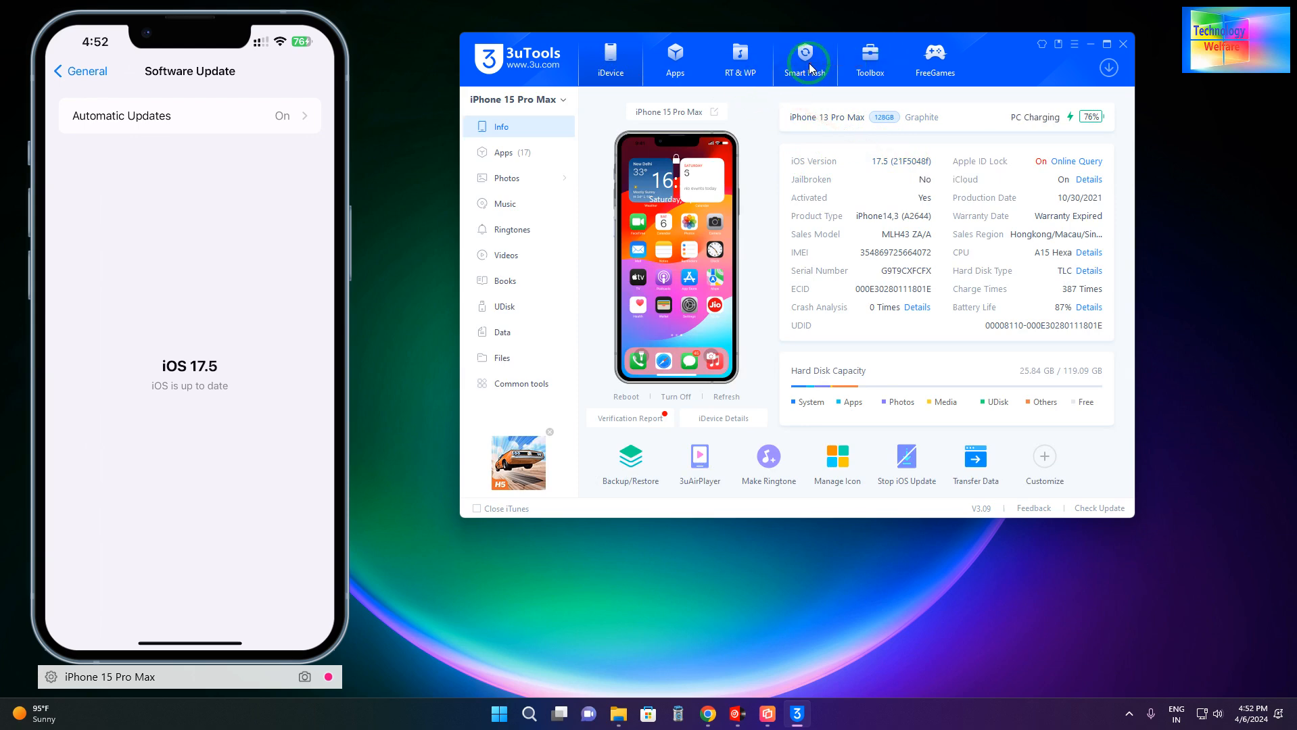
click(804, 60)
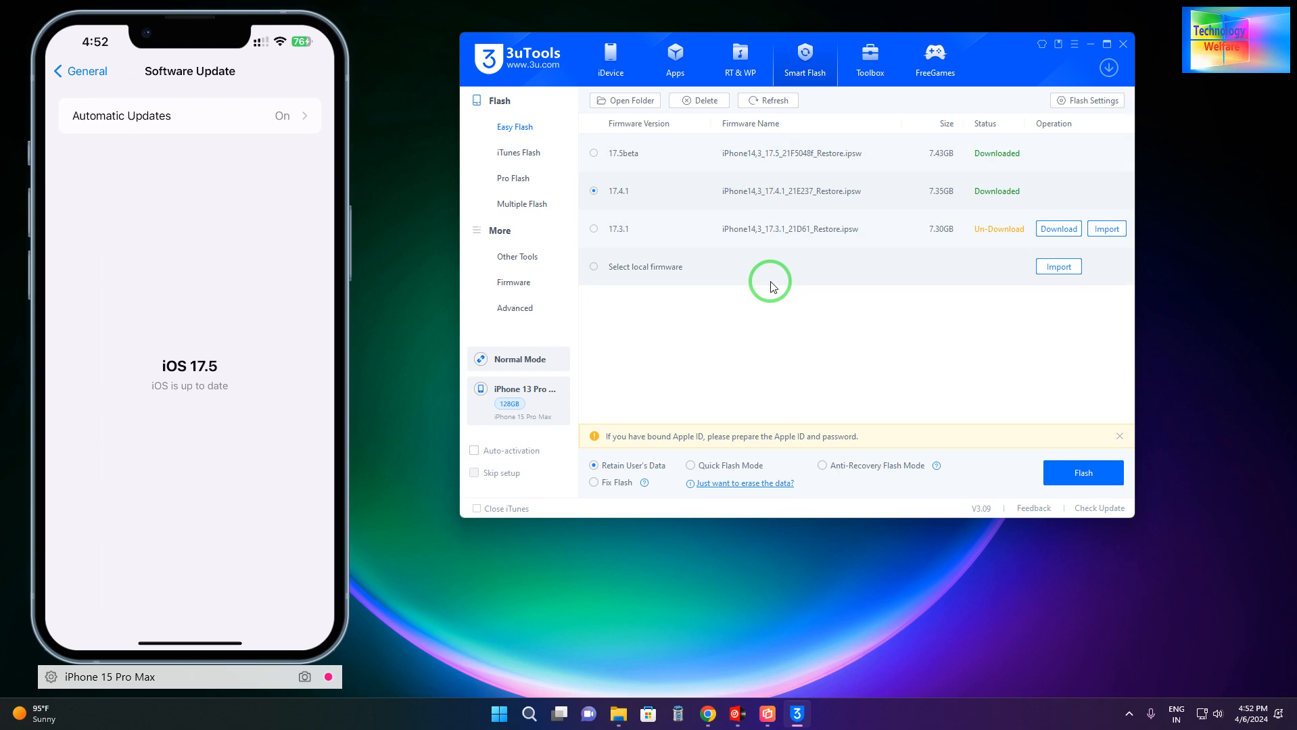
mouse_move(526, 230)
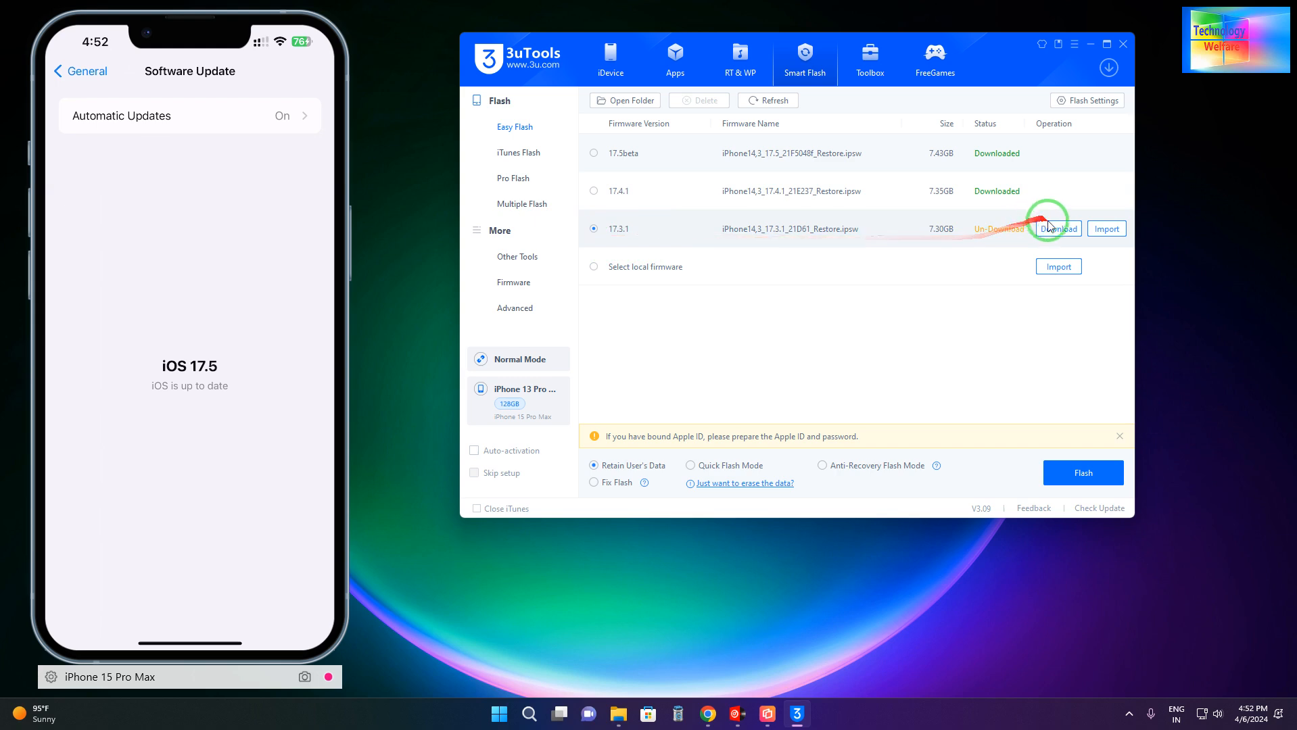
- Download the iOS 17.3.1 firmware and view its task in the Downloads manager
click(1057, 228)
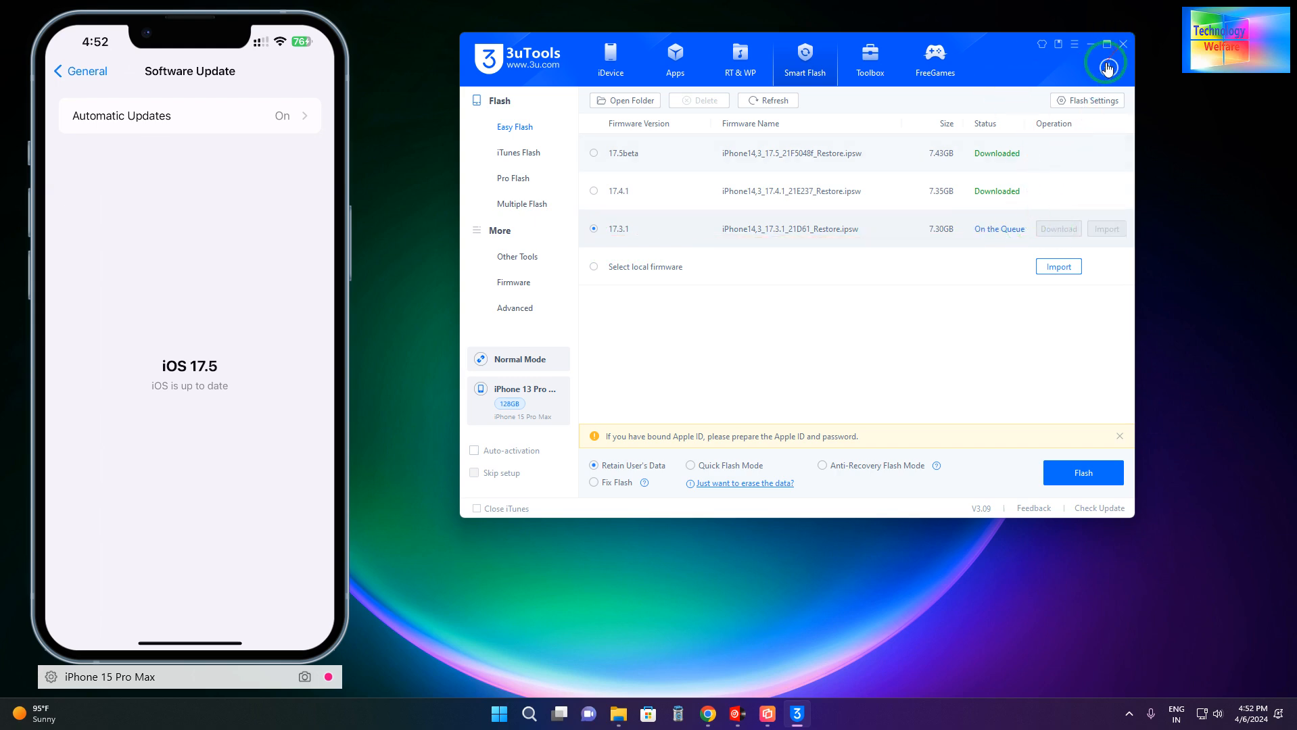
click(1107, 62)
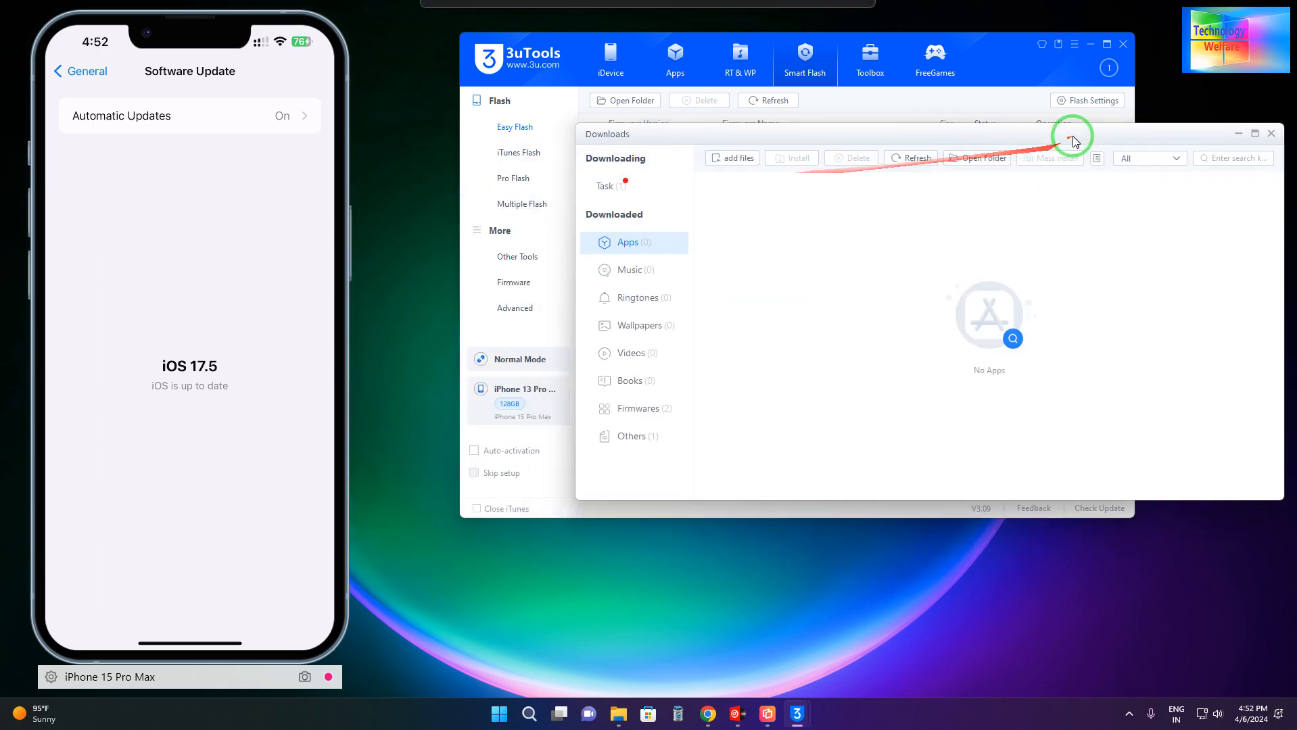
click(608, 185)
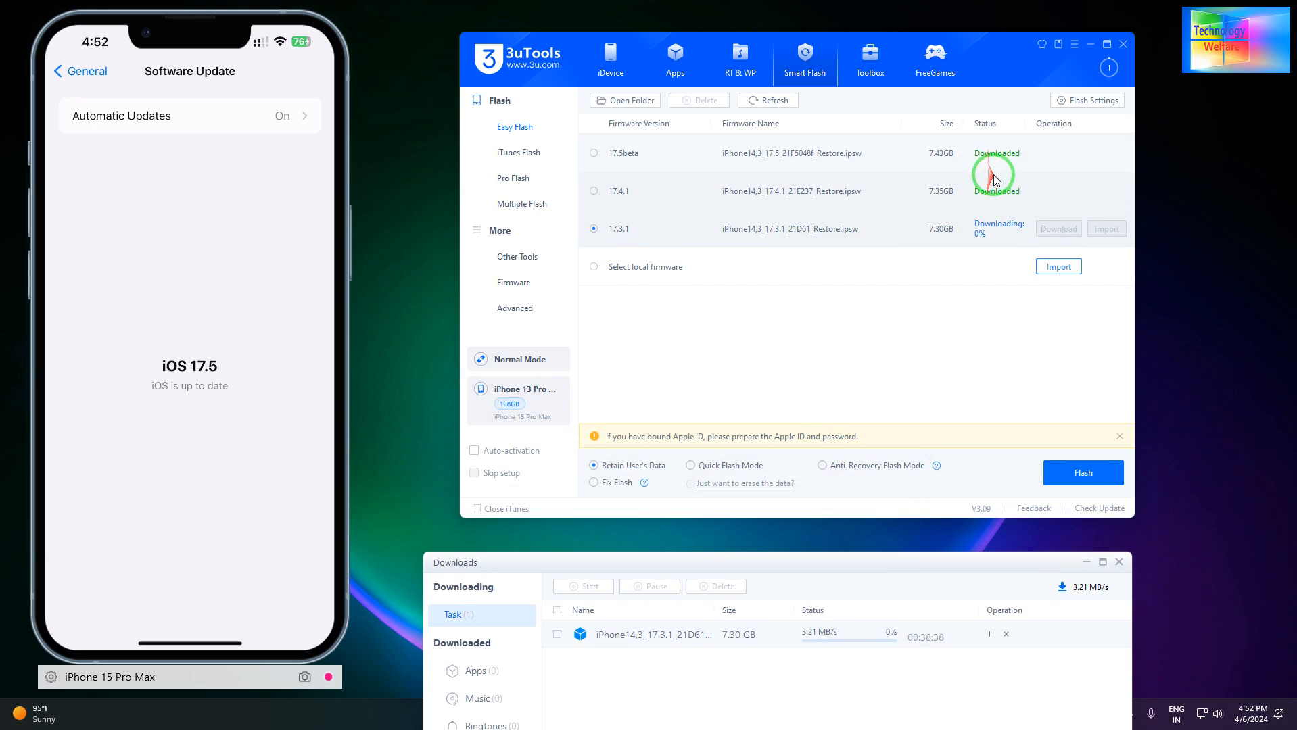
mouse_move(892, 190)
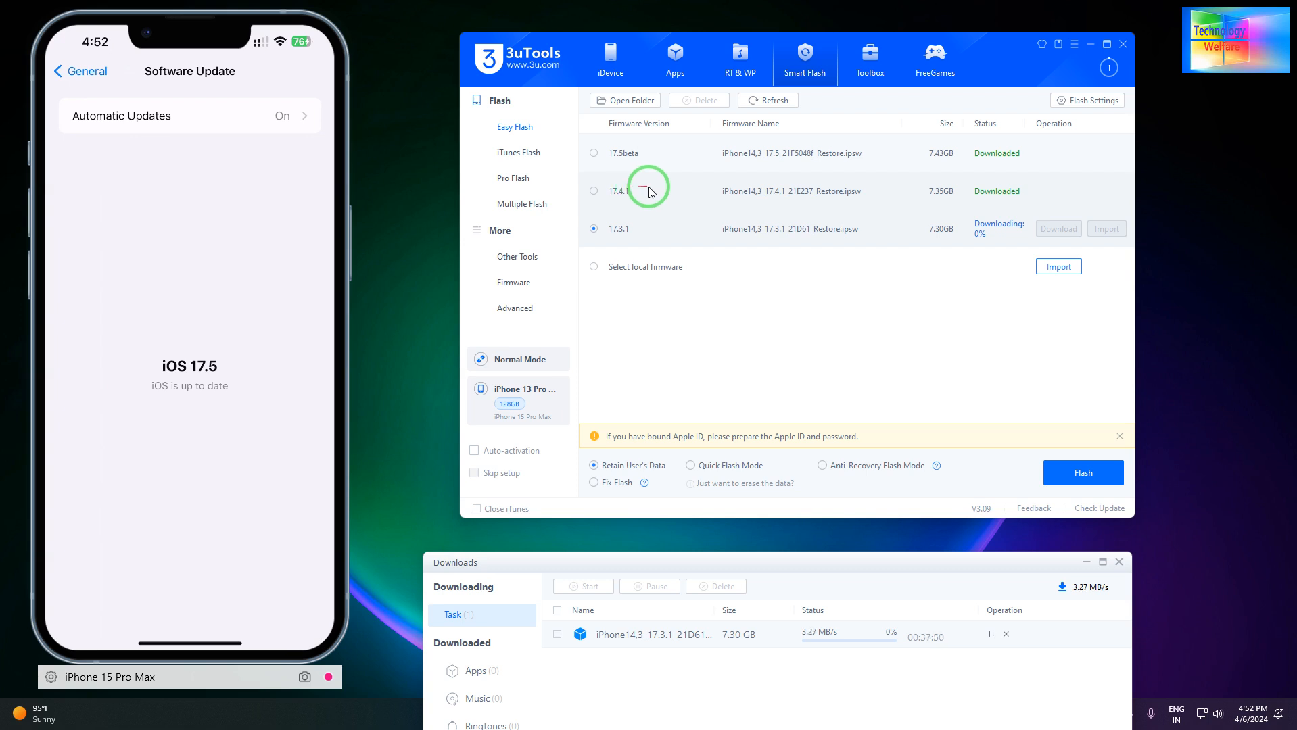
- Select iOS 17.4.1 in Easy Flash and drag the Downloads window larger
click(593, 190)
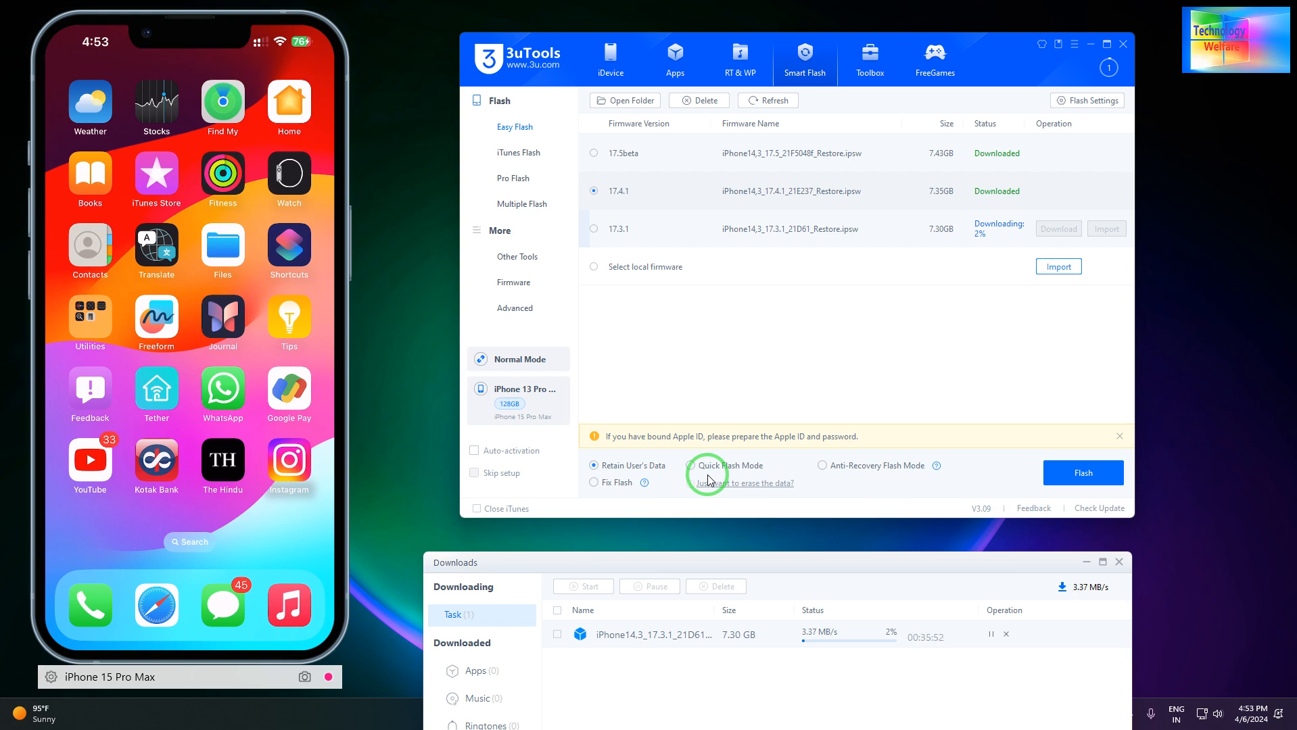
mouse_move(901, 524)
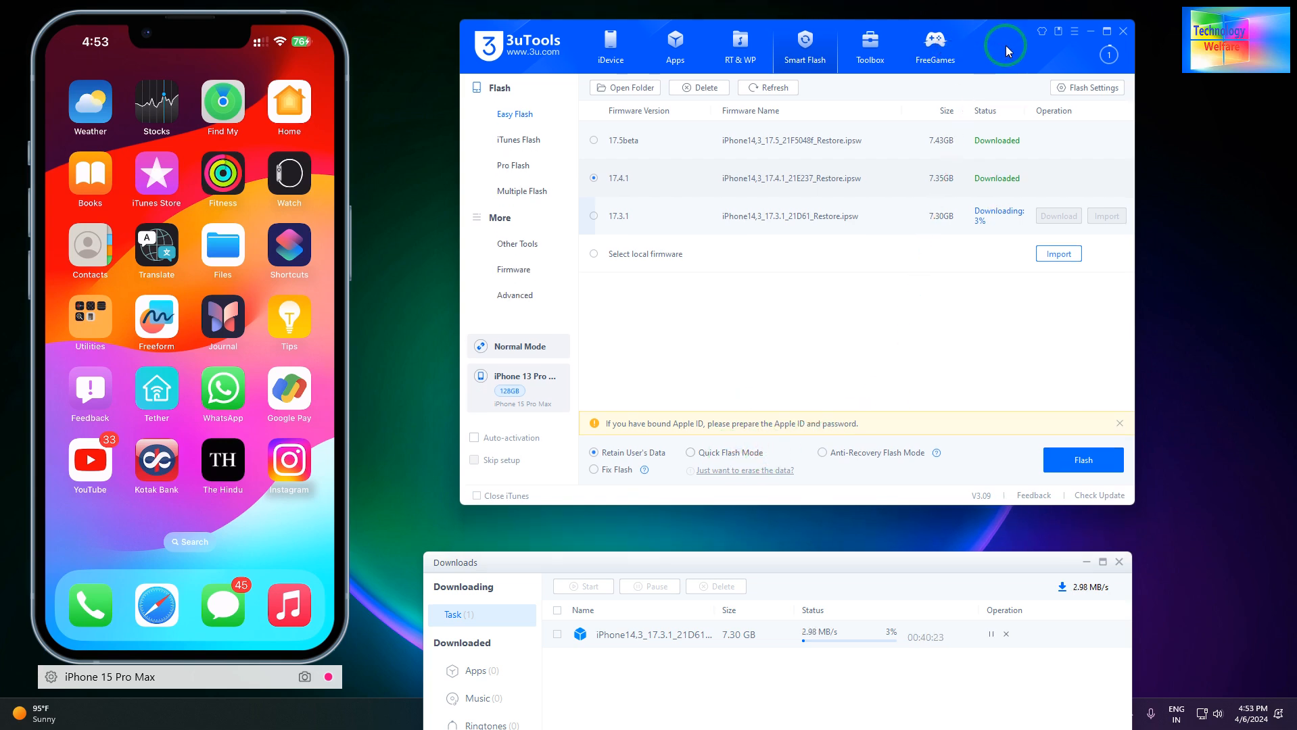
mouse_move(891, 215)
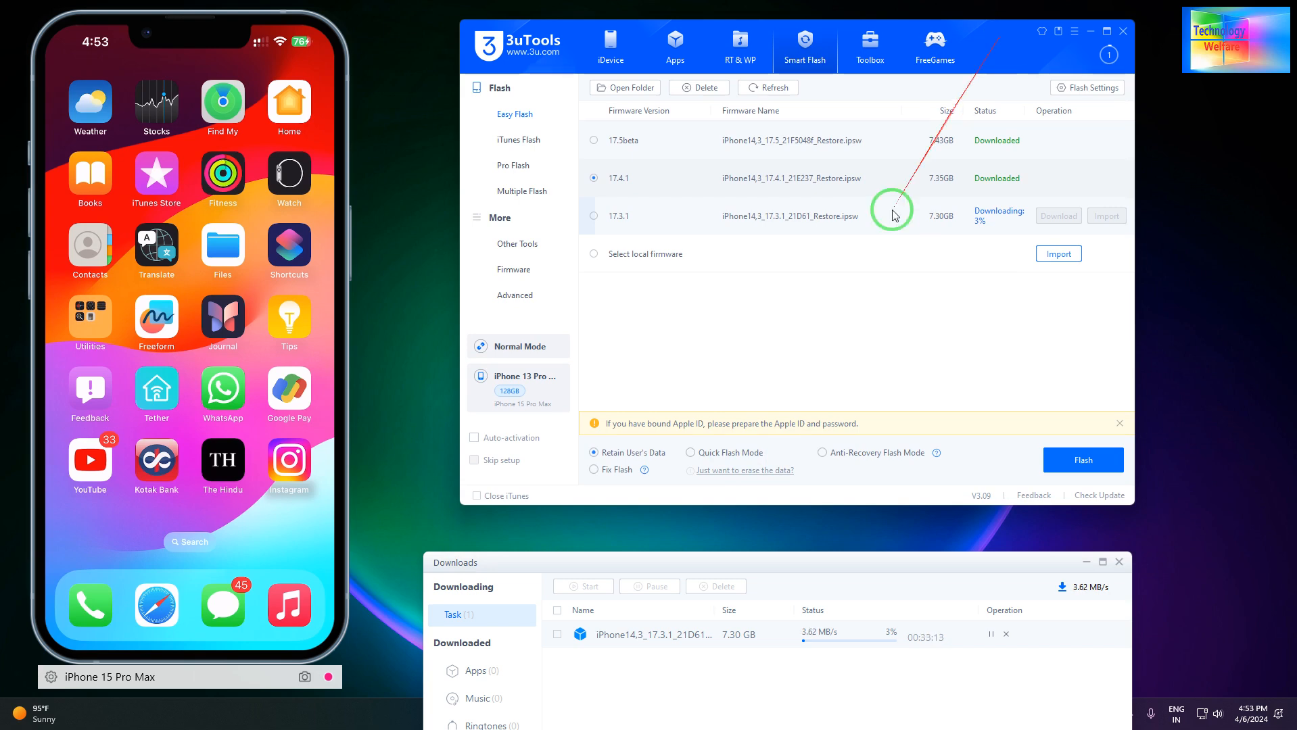
mouse_move(725, 445)
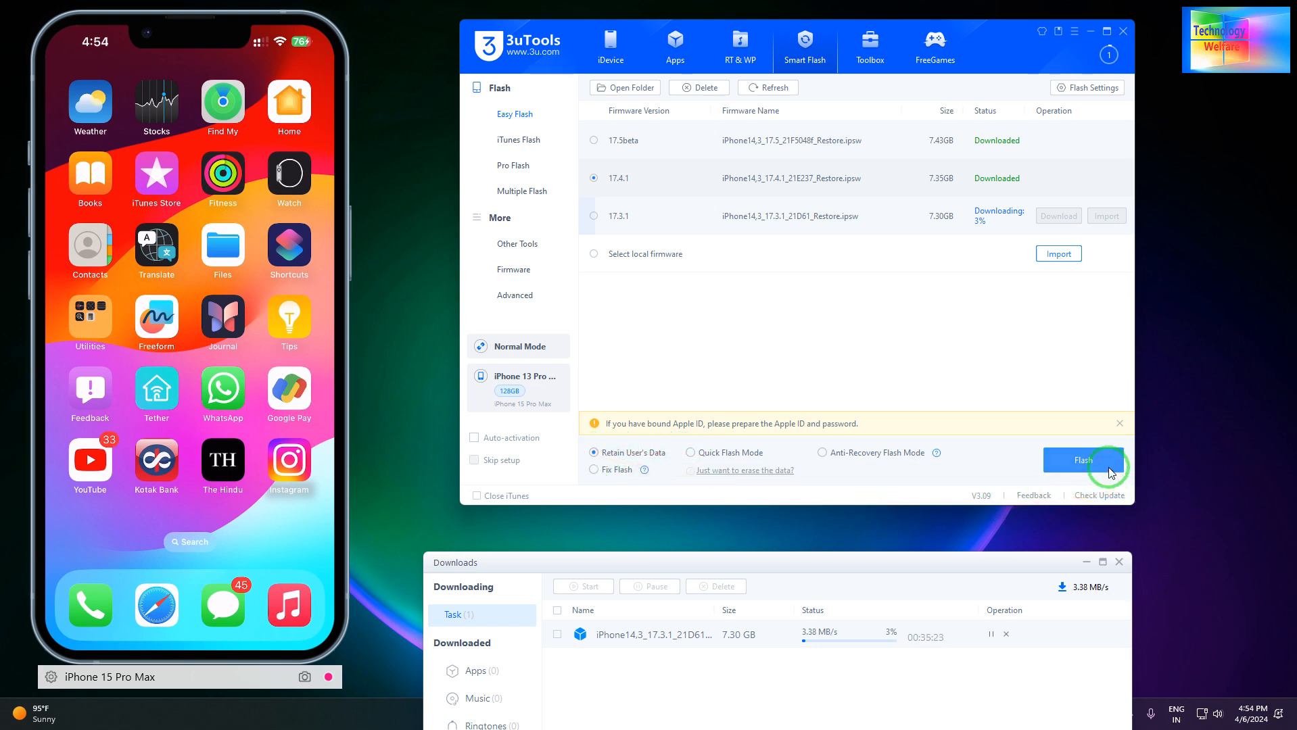
mouse_move(1098, 515)
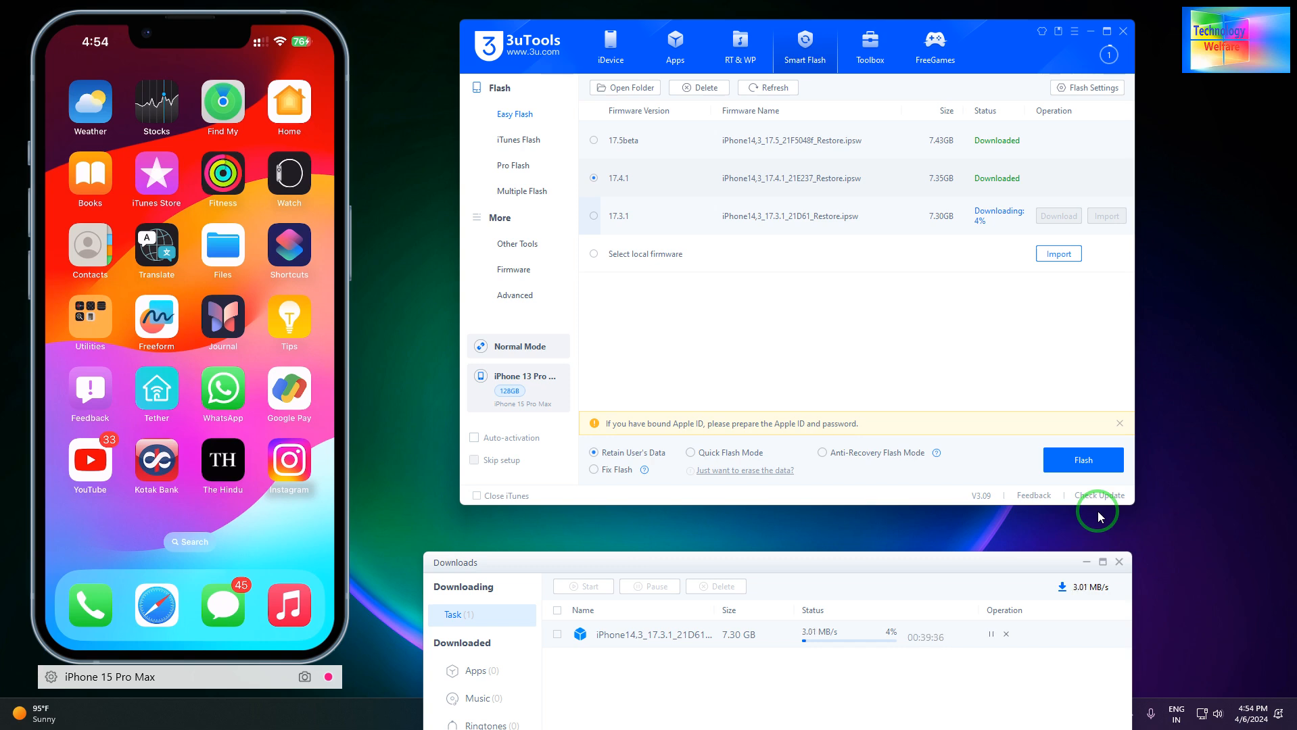
mouse_move(811, 551)
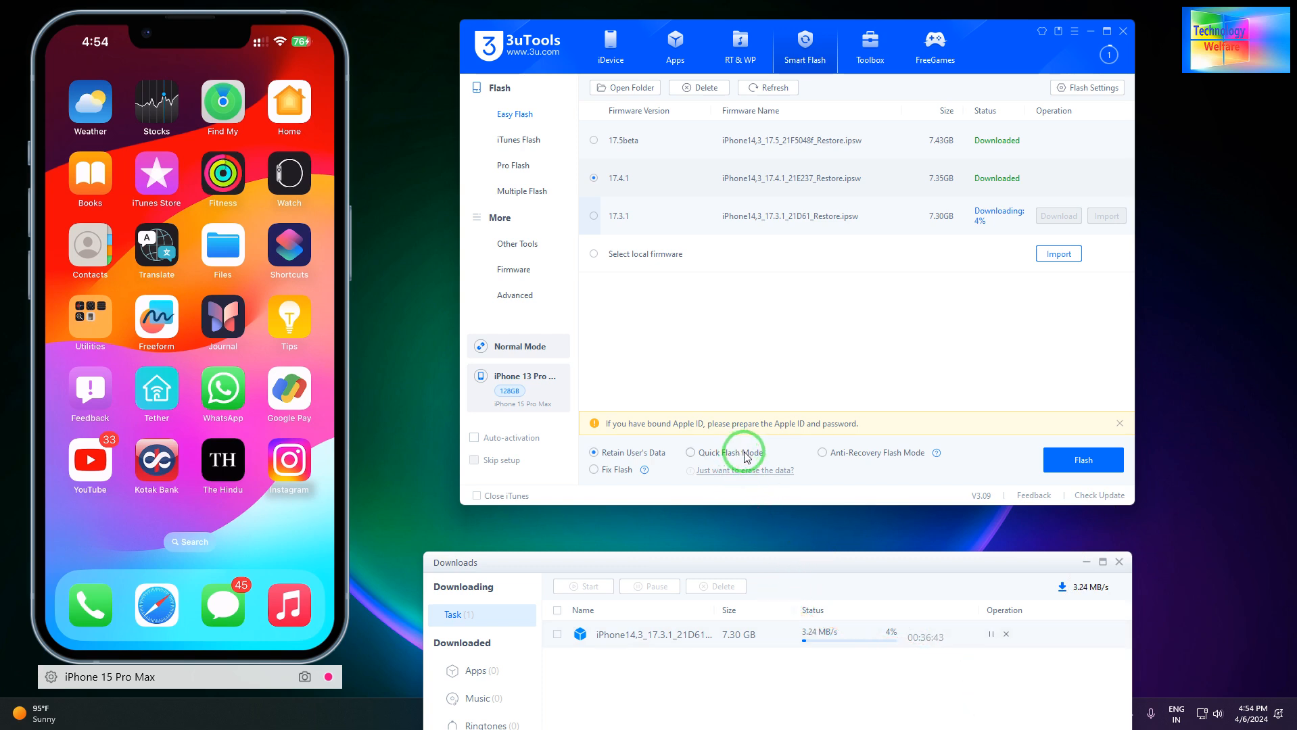
mouse_move(746, 457)
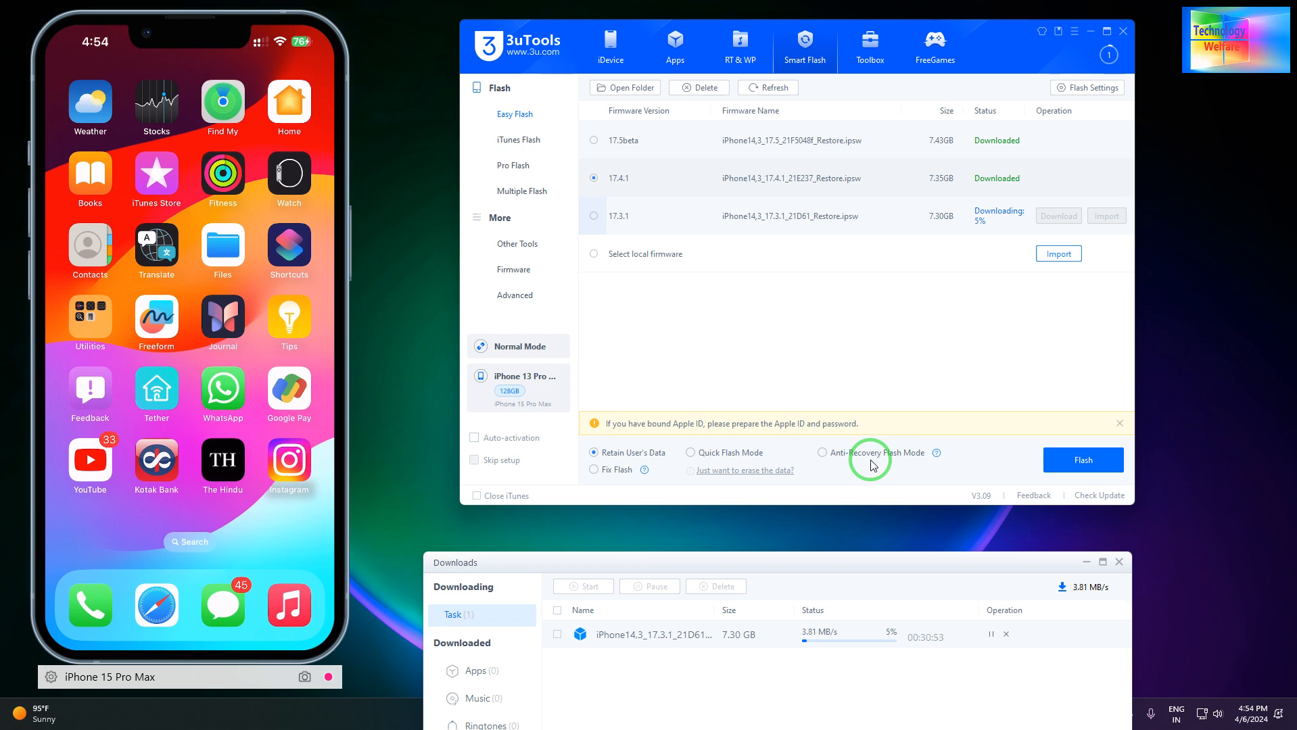
mouse_move(868, 568)
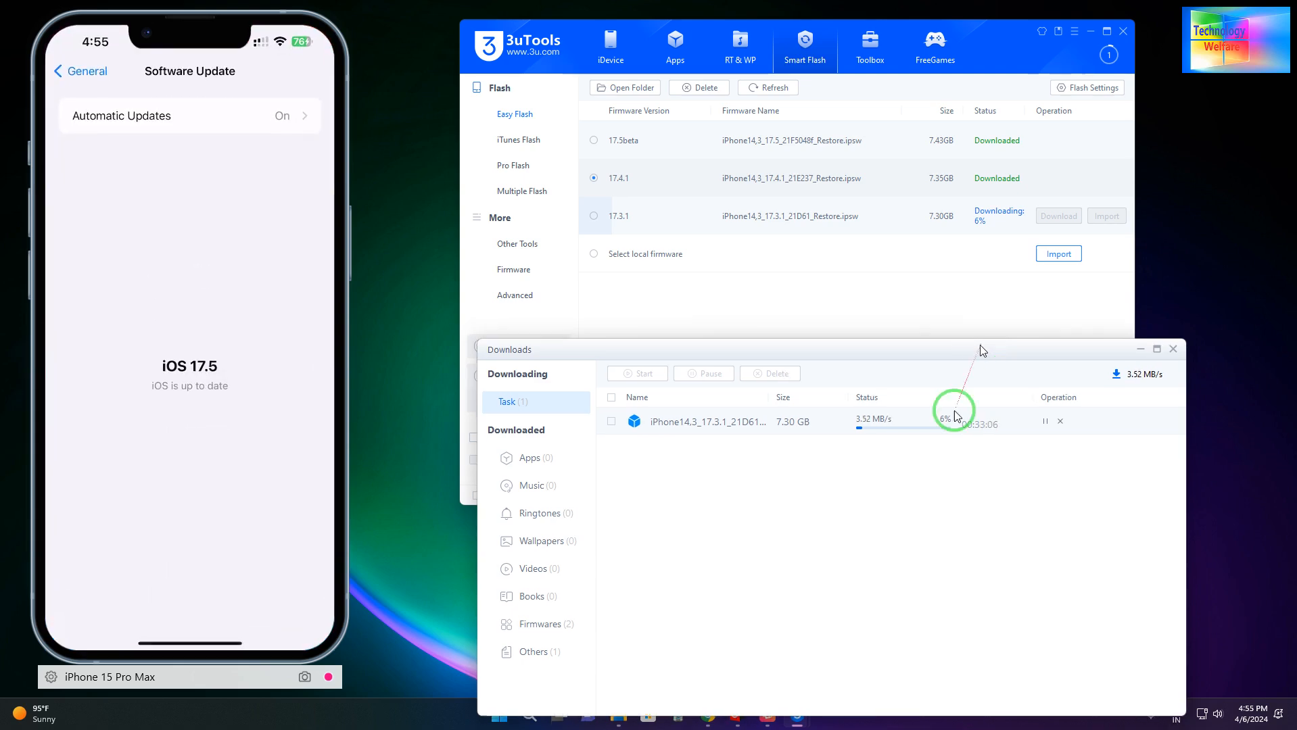
drag(982, 349, 916, 340)
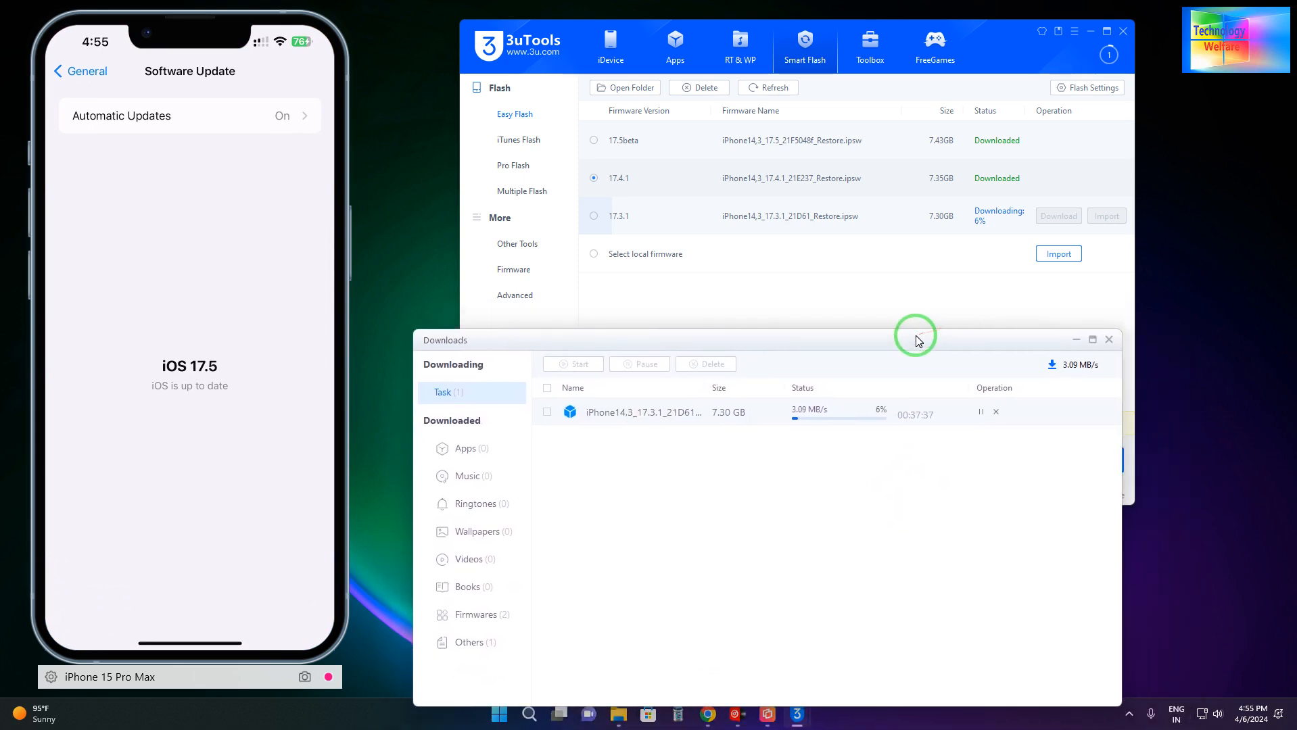